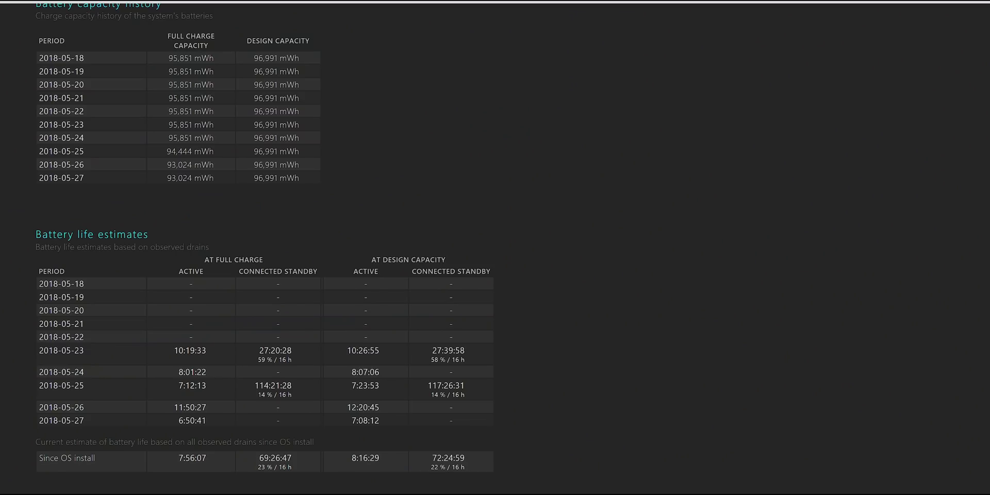
scroll(down, 3)
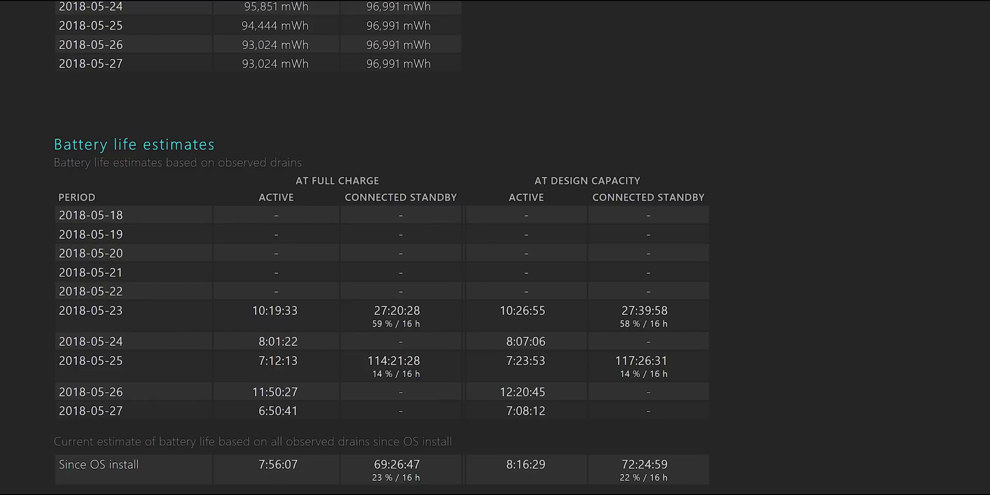